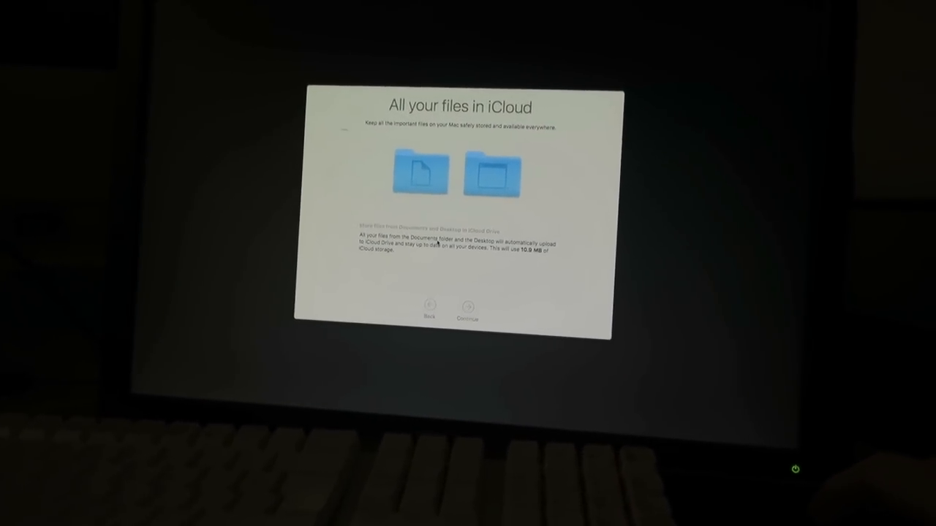
Accept the default iCloud files and Analytics settings to reach Setting Up Your Mac
{"action": "left_click", "coordinate": [468, 308]}
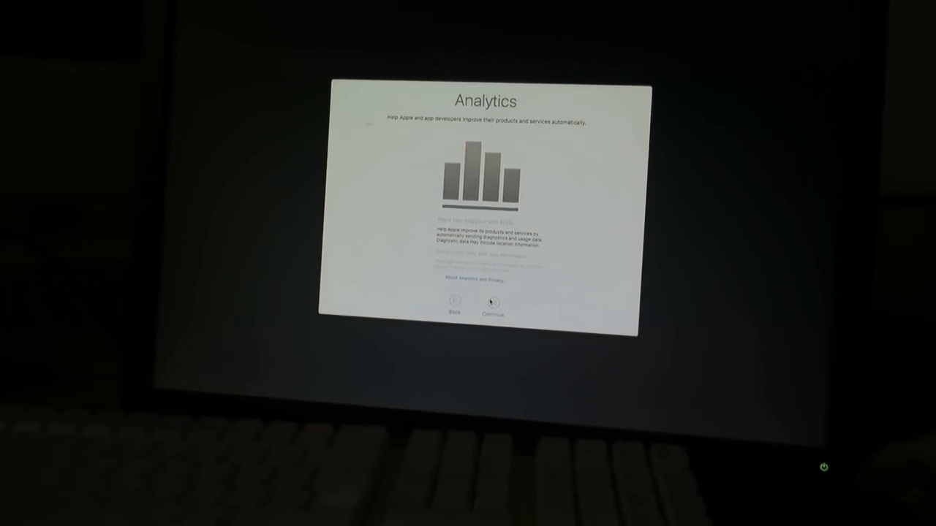
{"action": "left_click", "coordinate": [491, 310]}
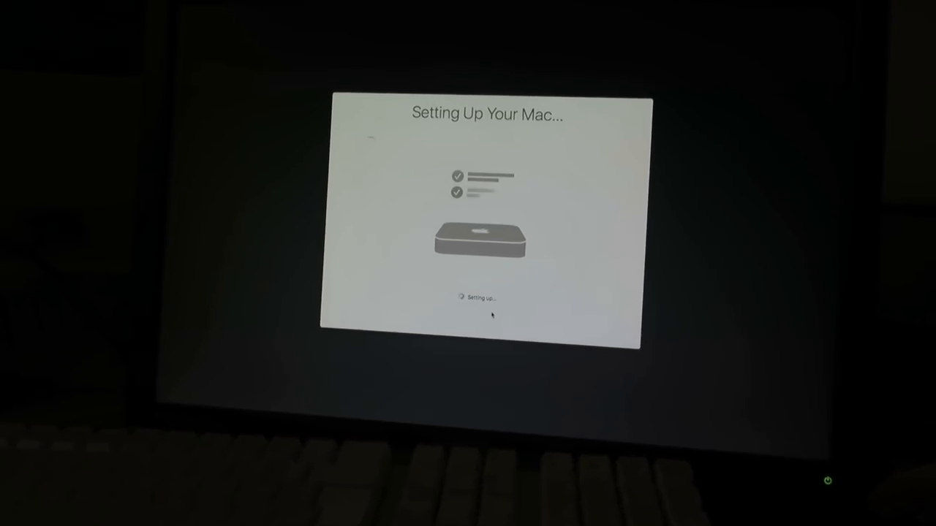